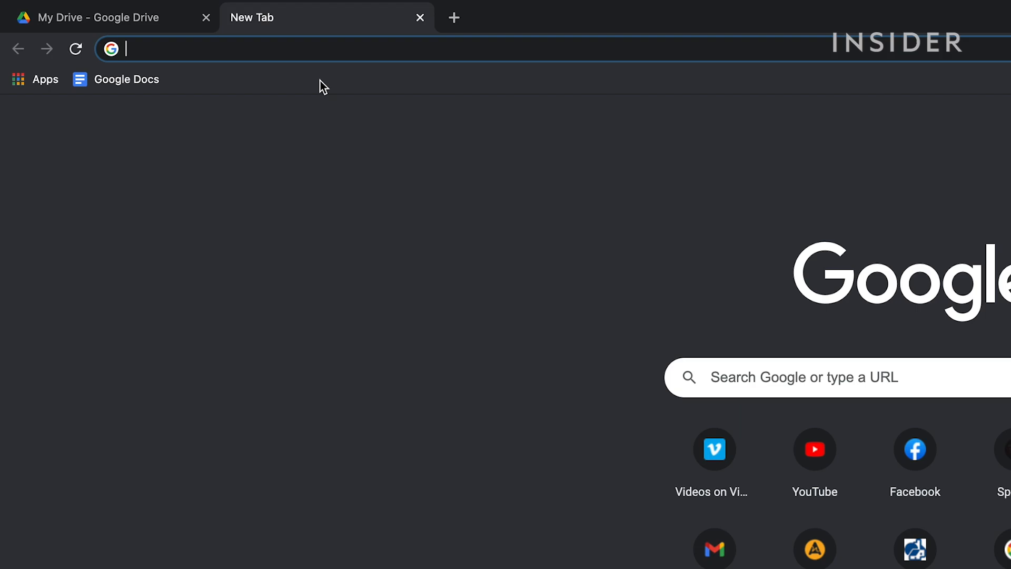
Create a blank document via doc.new and a blank spreadsheet via sheets.new, bookmarking both
type("doc.new")
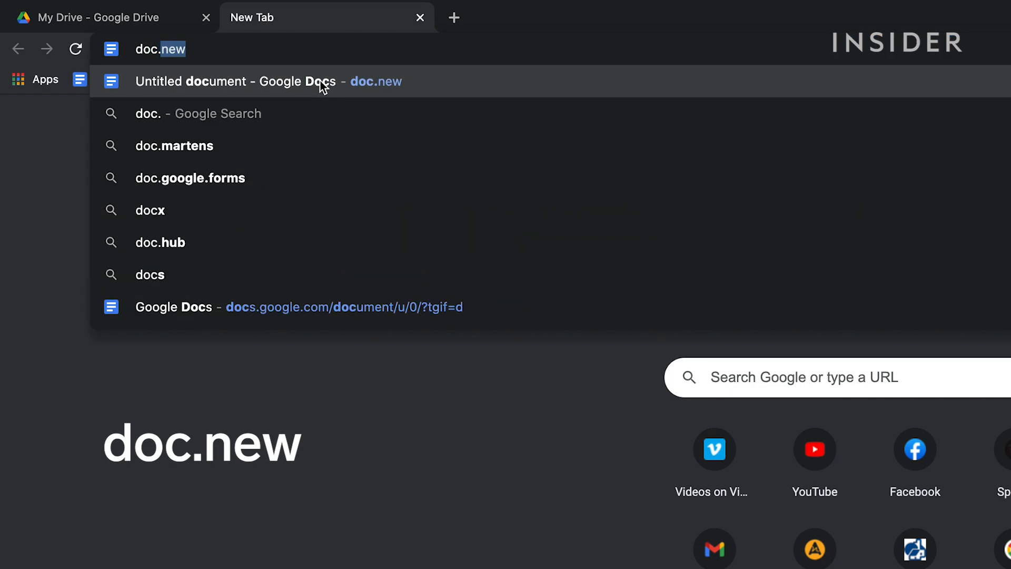
left_click(258, 82)
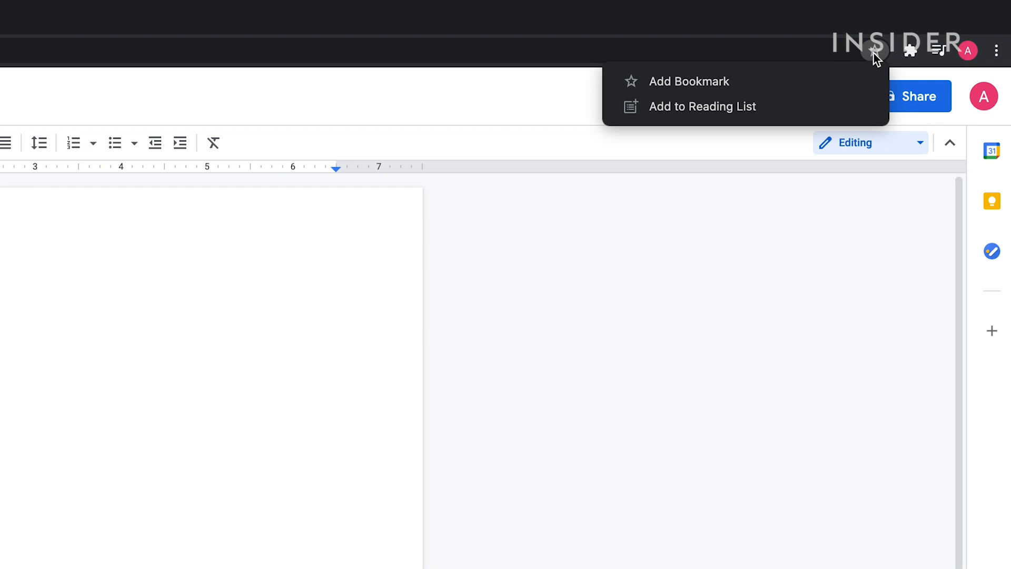
left_click(691, 80)
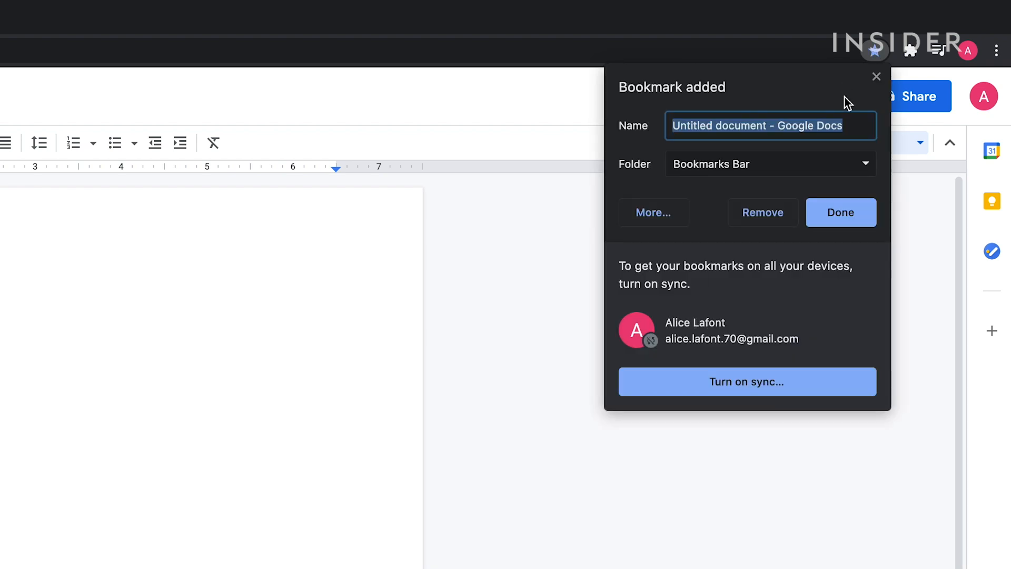
left_click(839, 213)
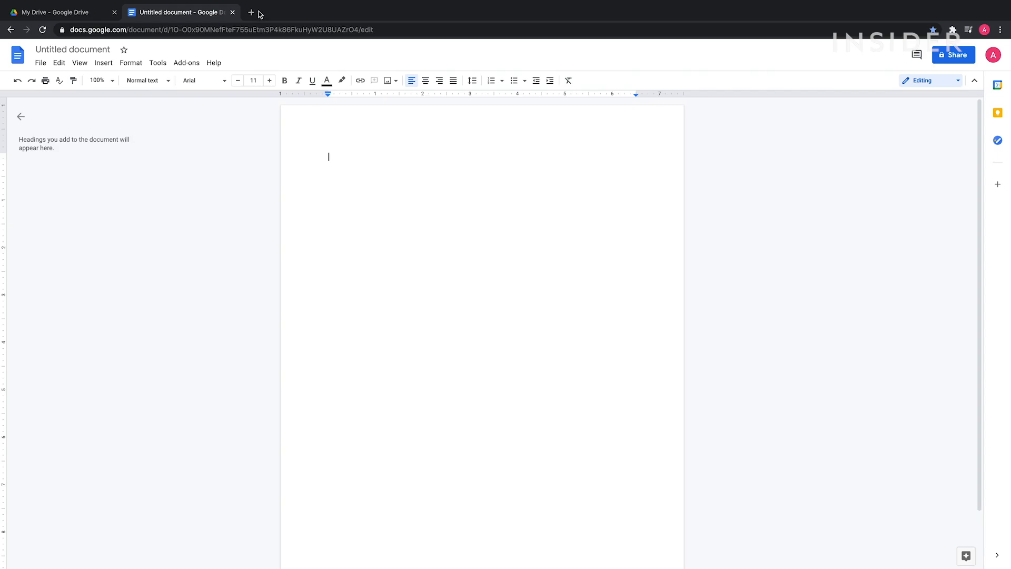
type("sheets")
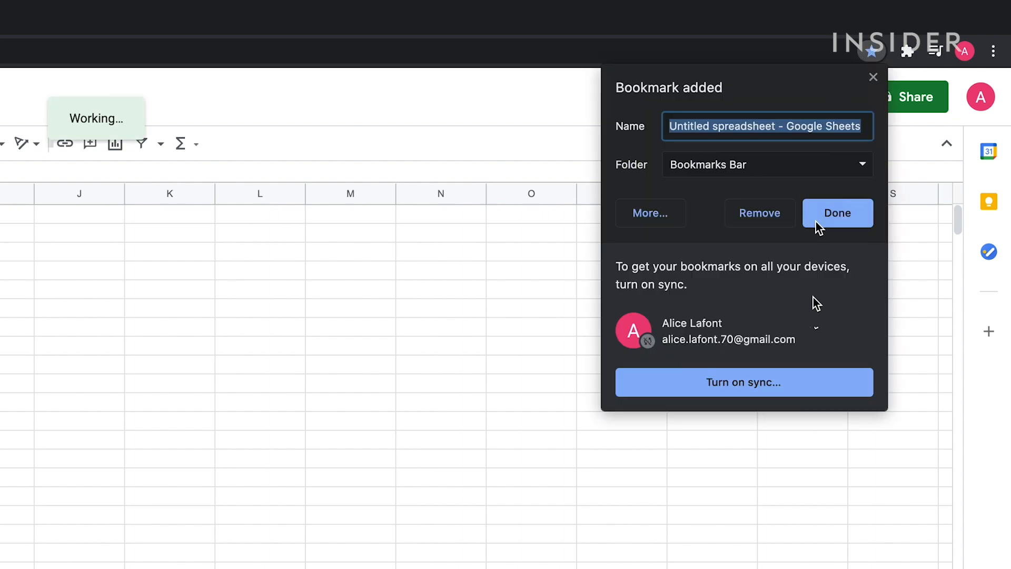
left_click(836, 213)
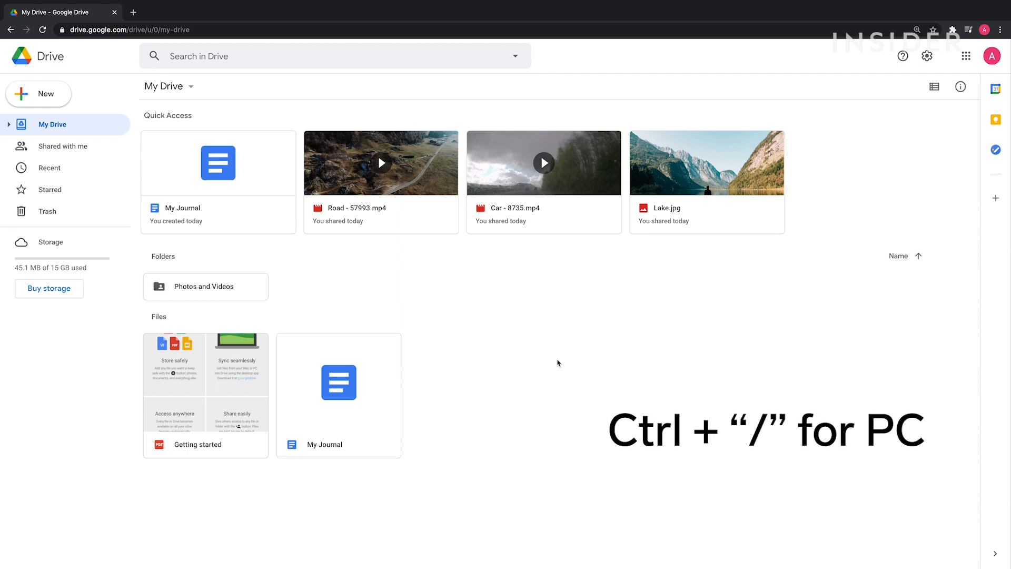
Show Drive's keyboard shortcuts overlay with Ctrl+/ and scroll through the list
key("ctrl+/")
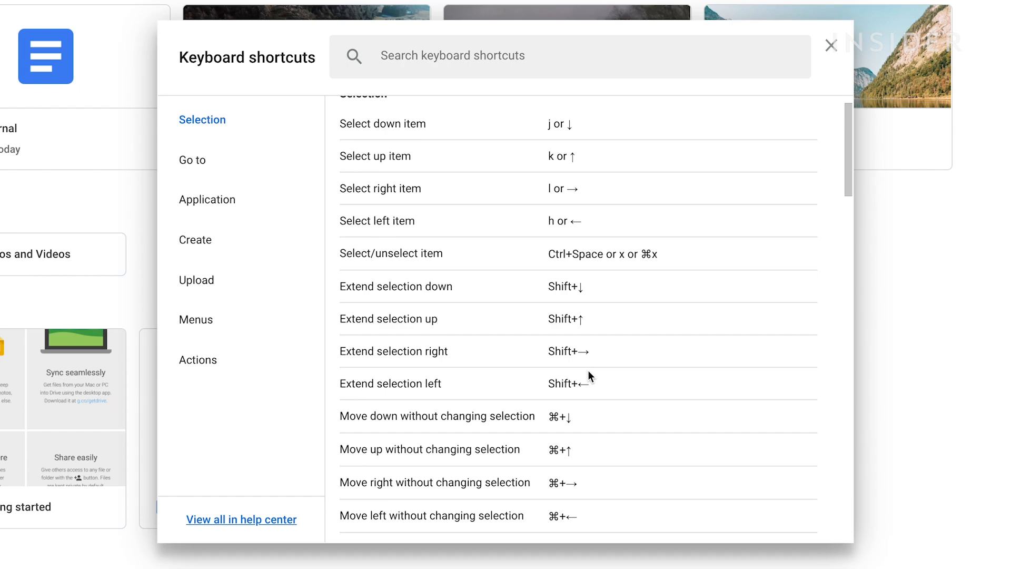
scroll("down", 3)
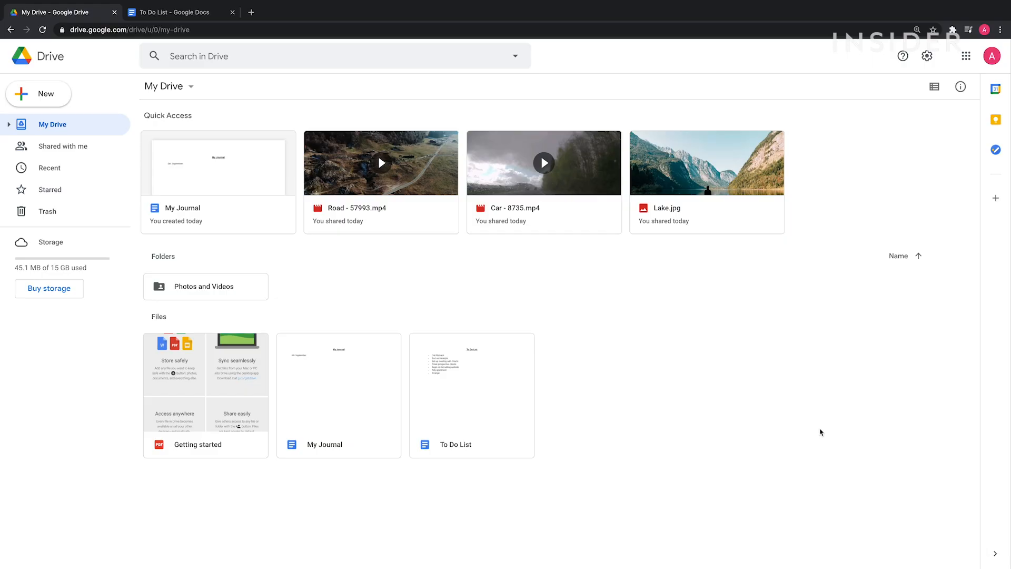
mouse_move(467, 396)
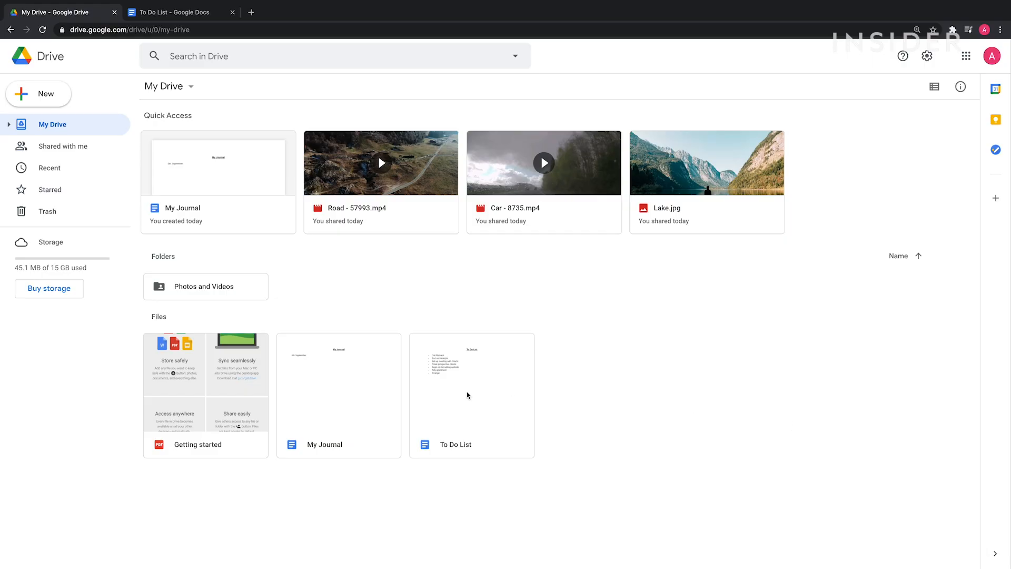
Translate the To Do List into Spanish as a new copy titled 'Spanish To Do List'
double_click(471, 394)
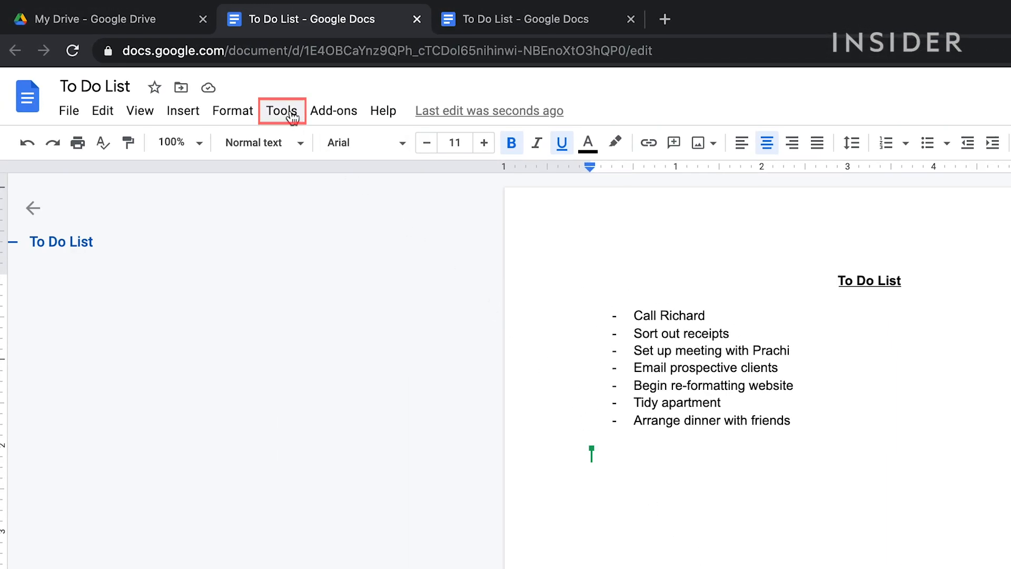
left_click(281, 110)
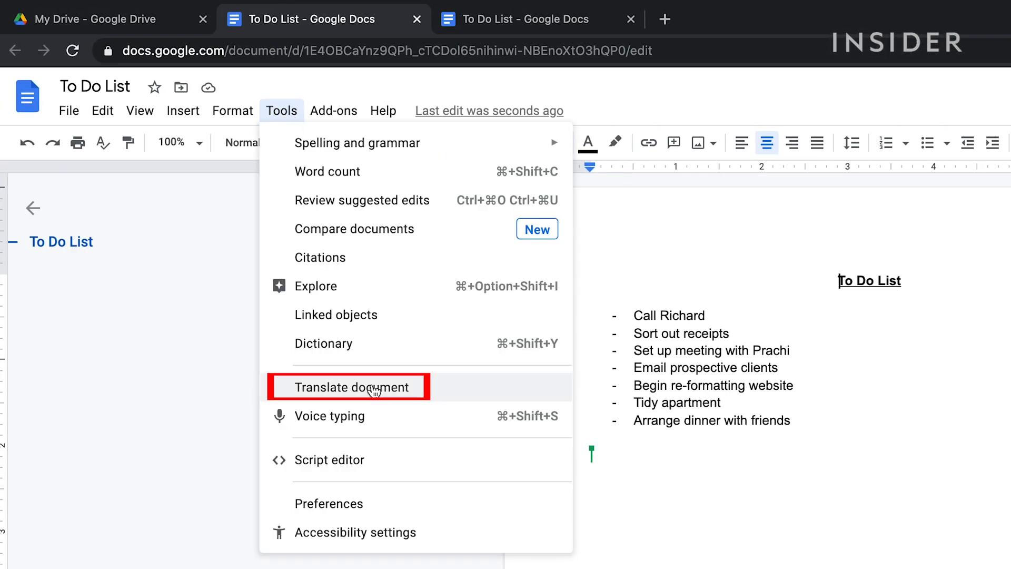
left_click(348, 387)
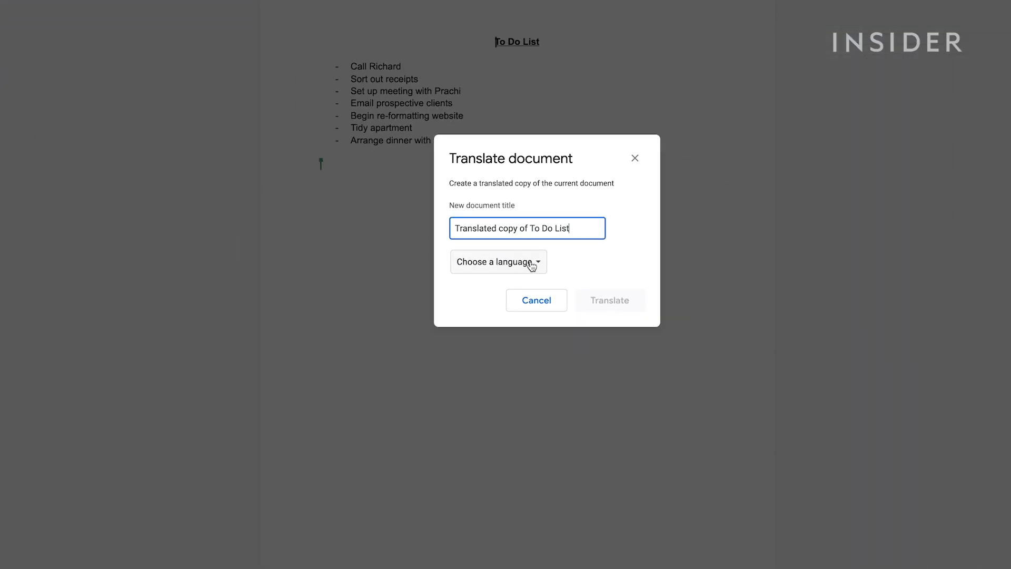
left_click(496, 261)
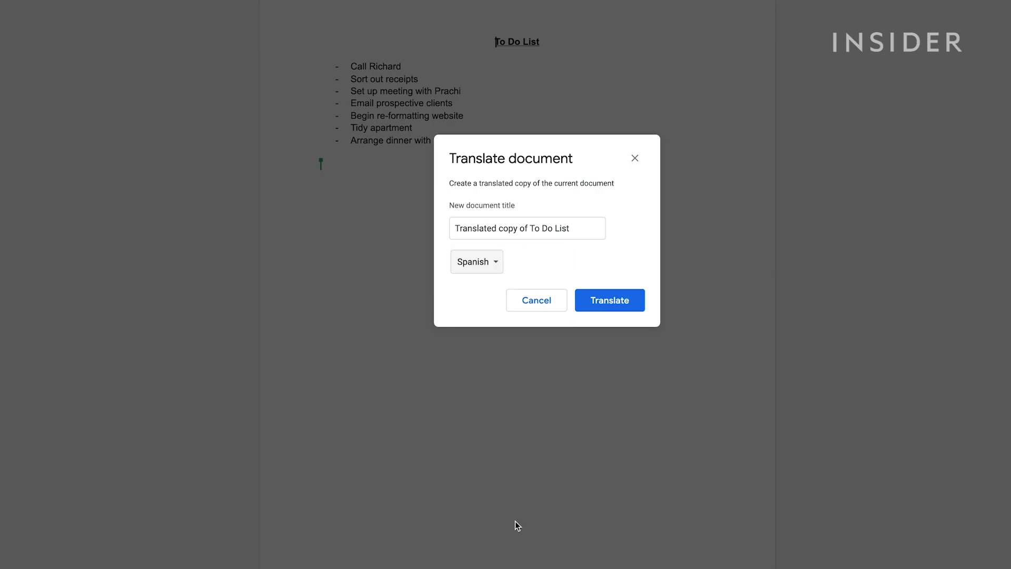
type("Spanish To Do List")
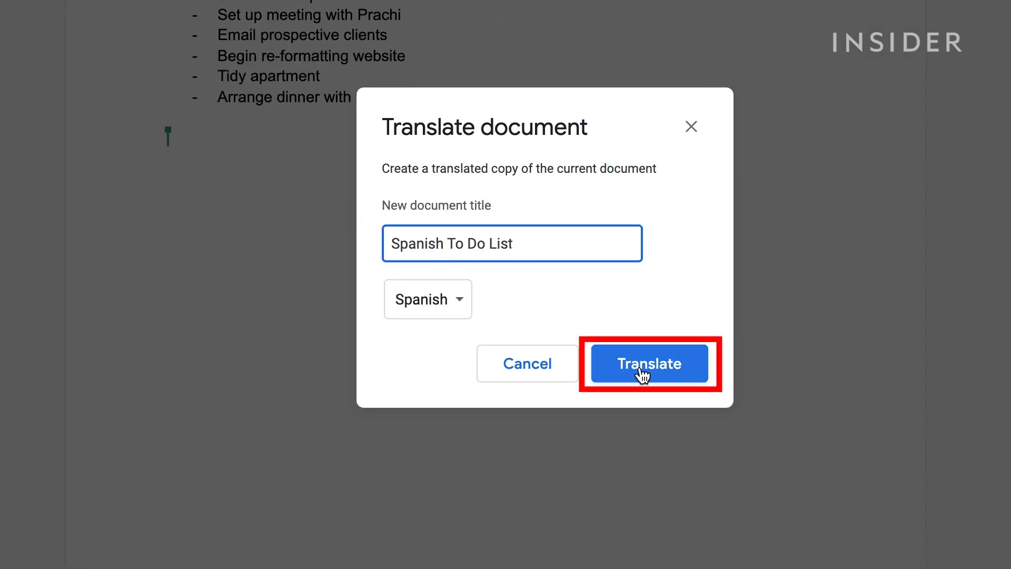
left_click(649, 362)
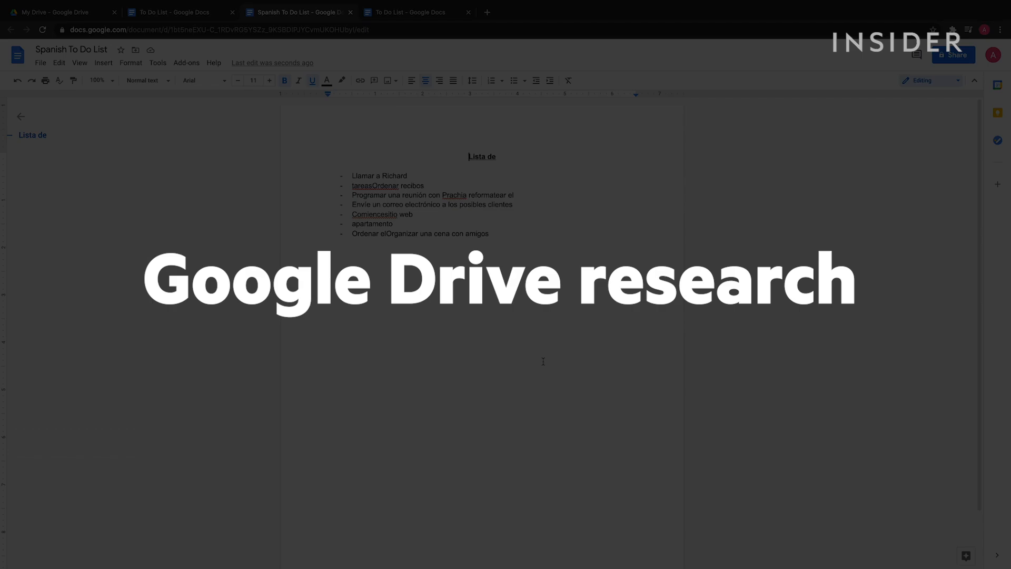
Use Explore in Pyramids of Egypt to view web results on The Great Pyramid of Giza
left_click(58, 12)
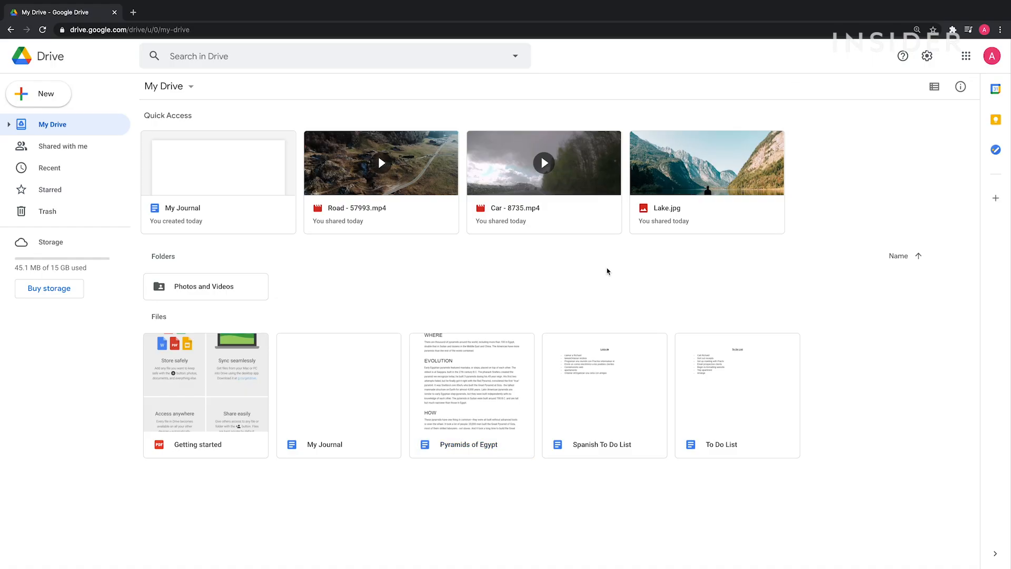
mouse_move(704, 261)
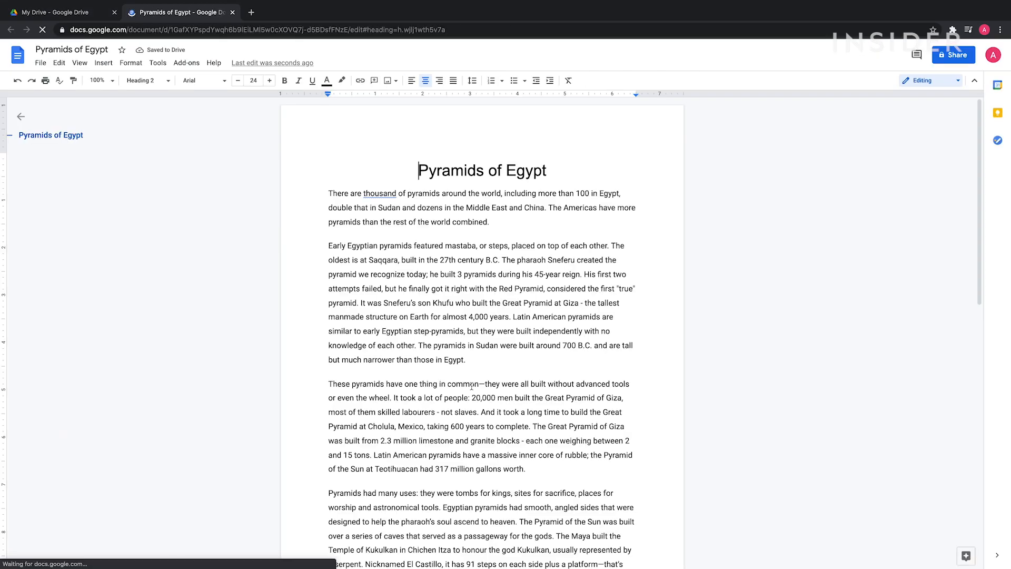
left_click(286, 105)
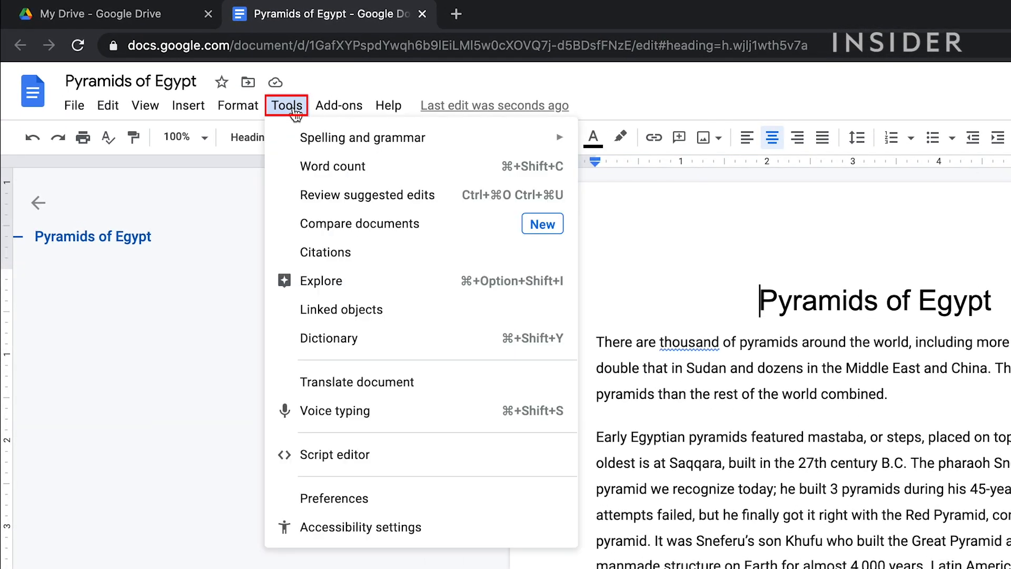
mouse_move(342, 281)
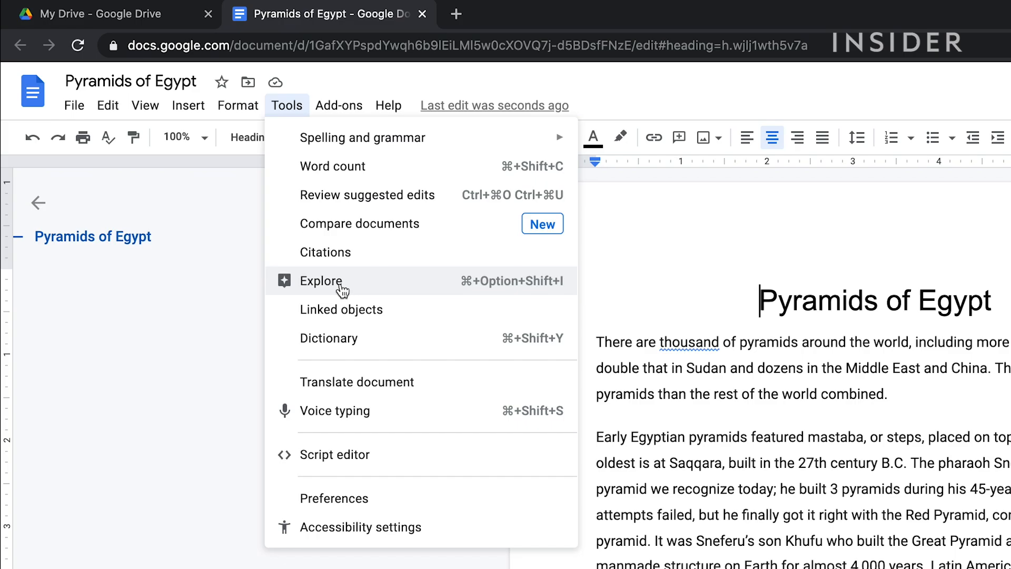
left_click(321, 280)
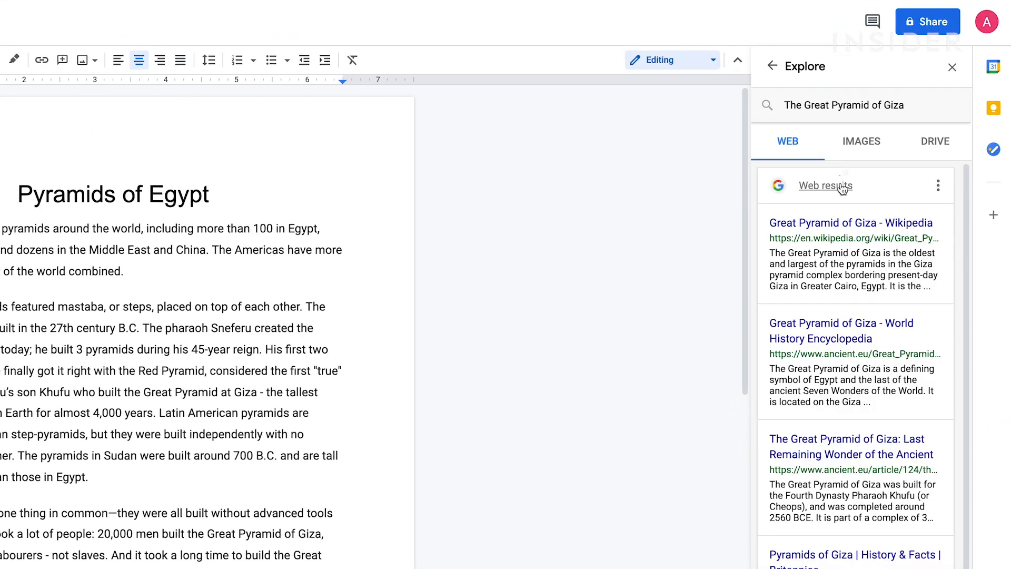
left_click(861, 141)
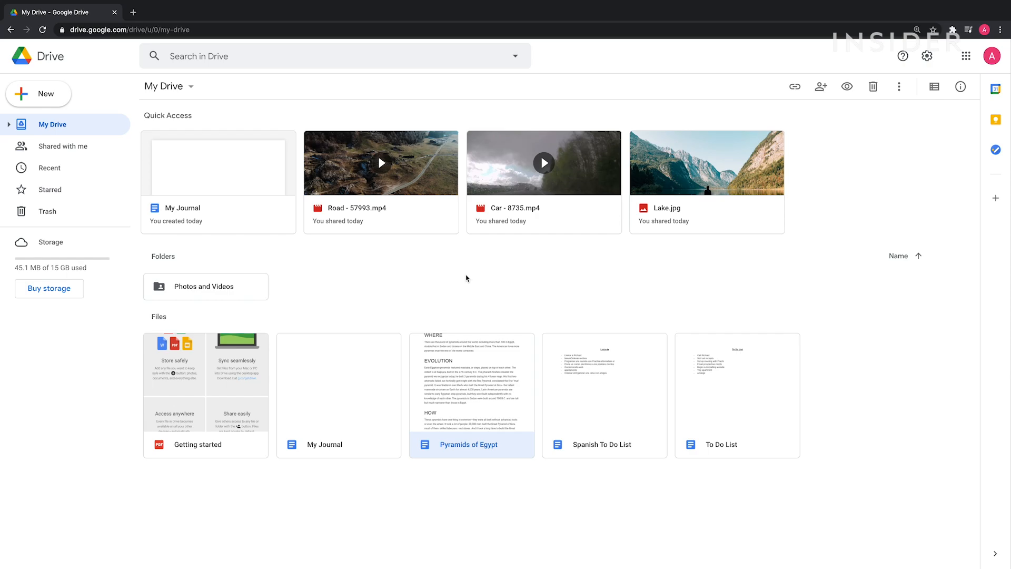
Dictate 'new restaurant in…' onto the To Do List's last item with voice typing
double_click(721, 443)
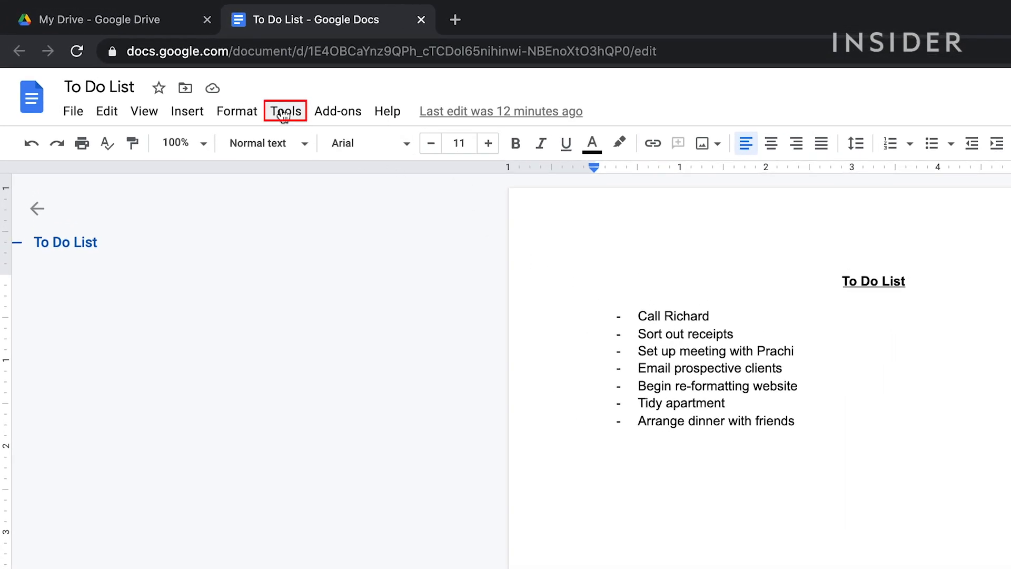
left_click(285, 111)
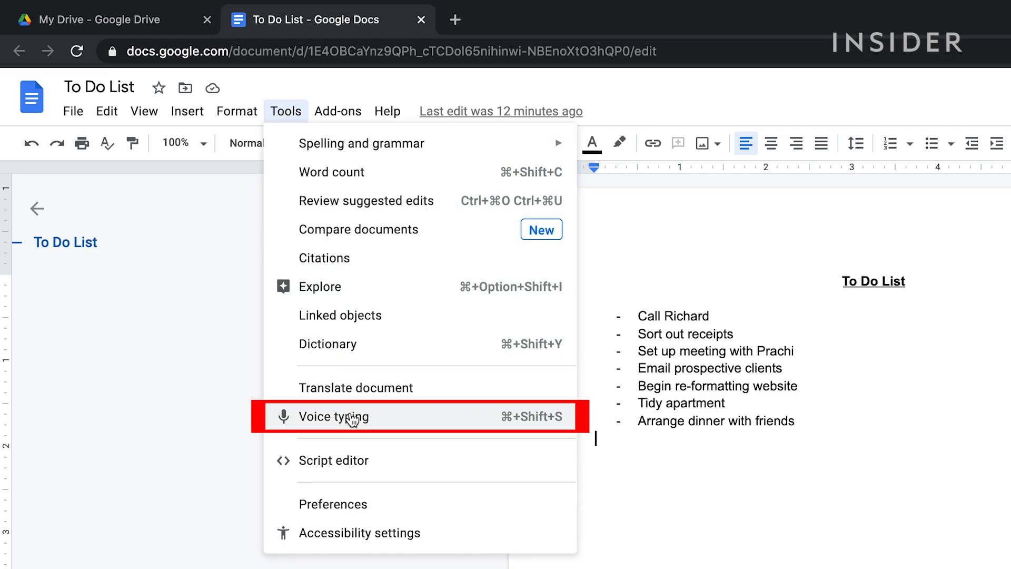
left_click(335, 416)
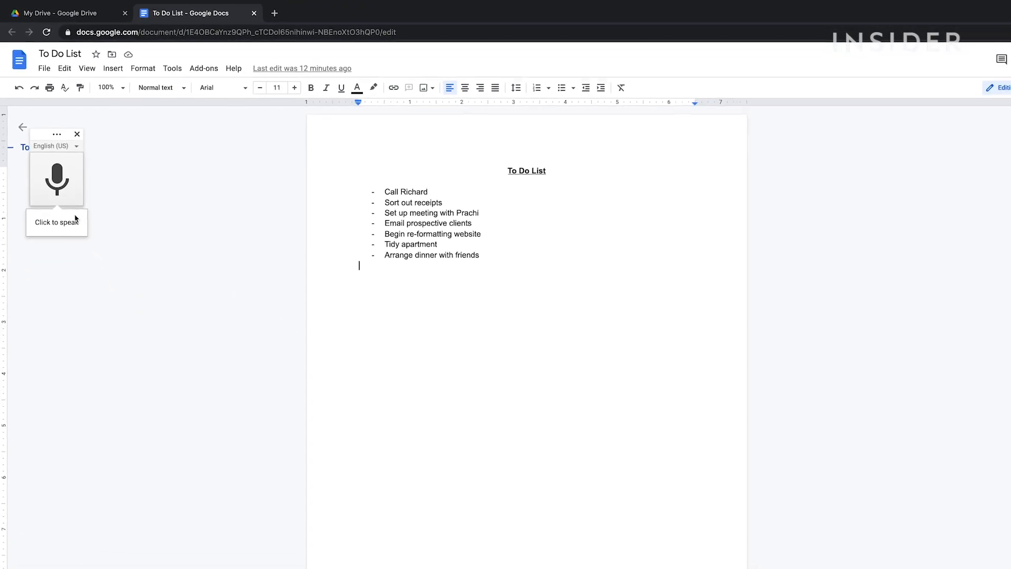
left_click(57, 180)
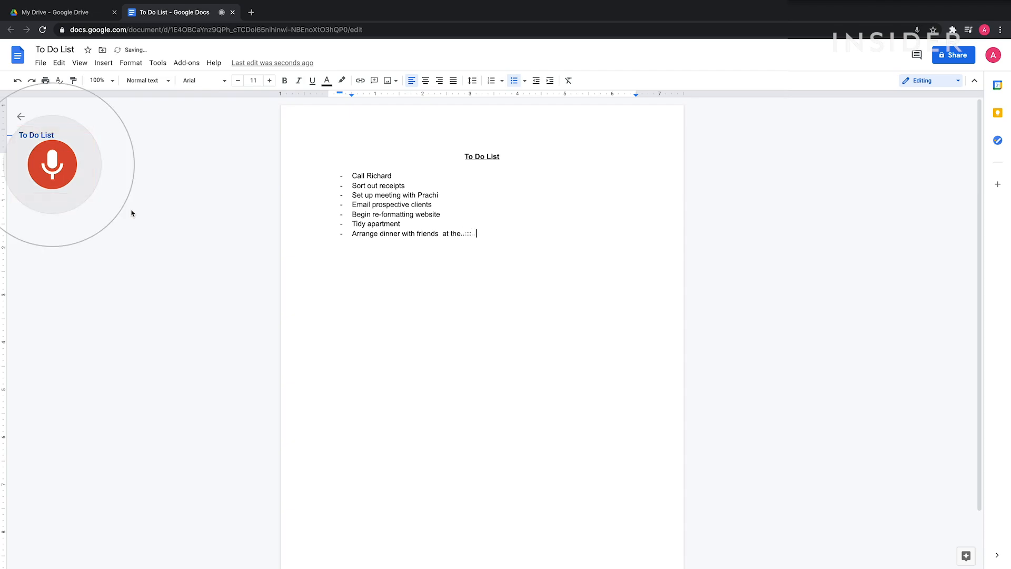
type("new restaurant in")
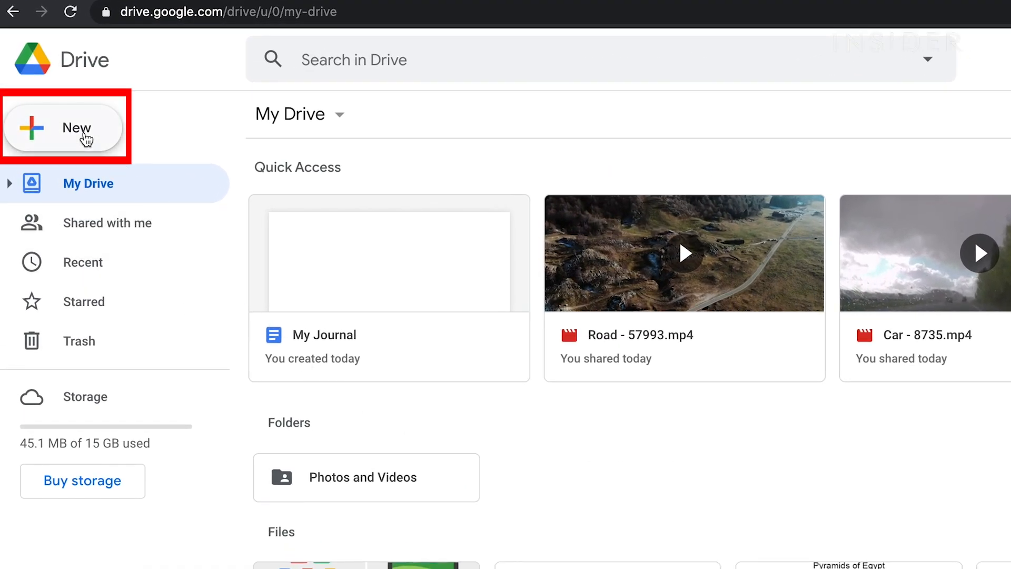
left_click(66, 127)
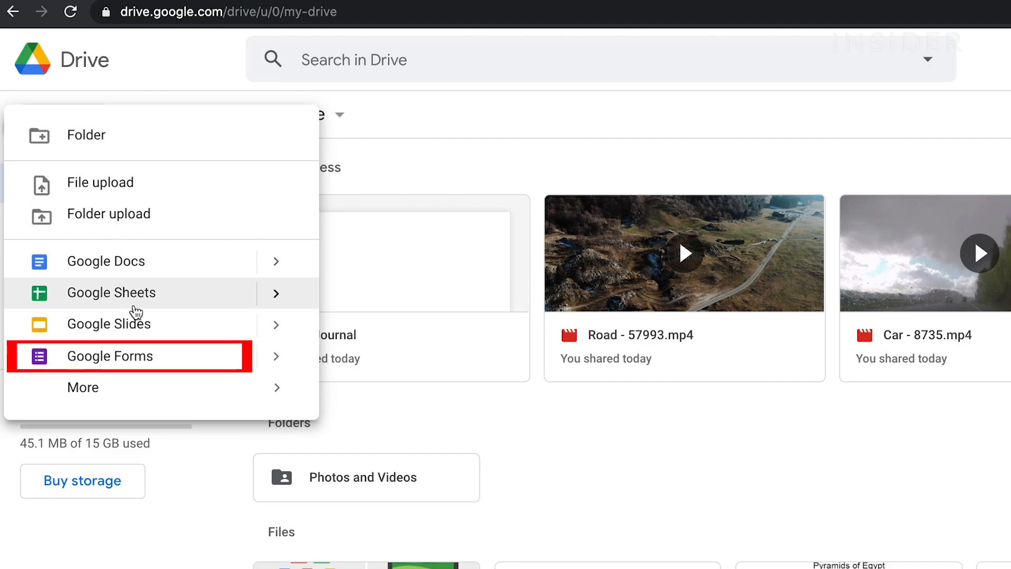
left_click(110, 356)
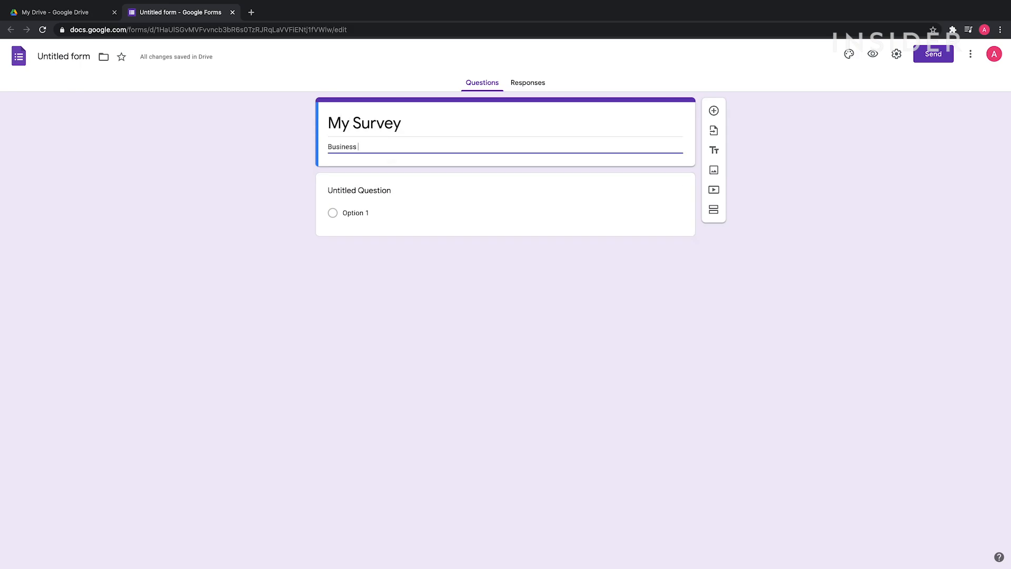
left_click(933, 52)
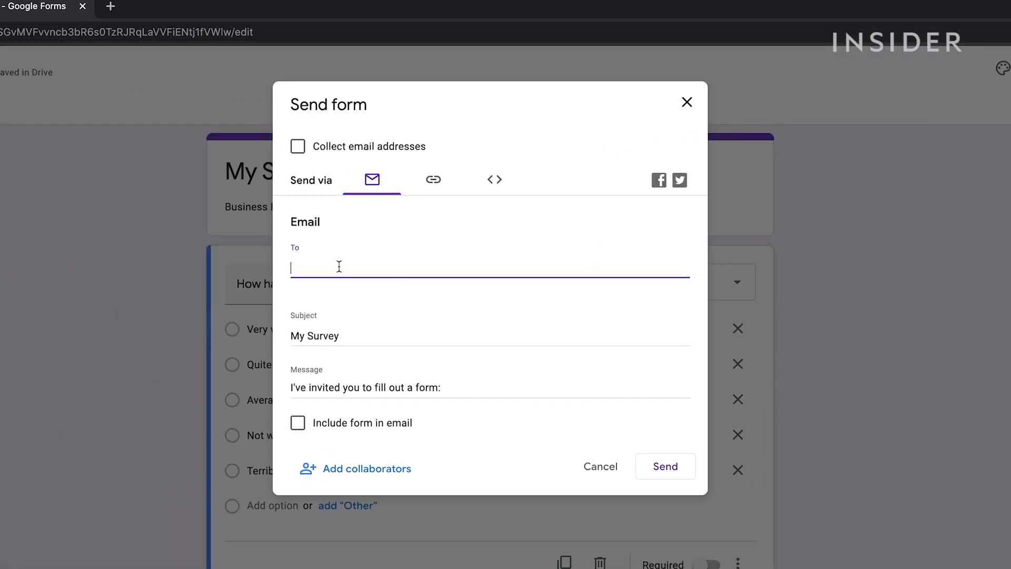
type("email@example.com")
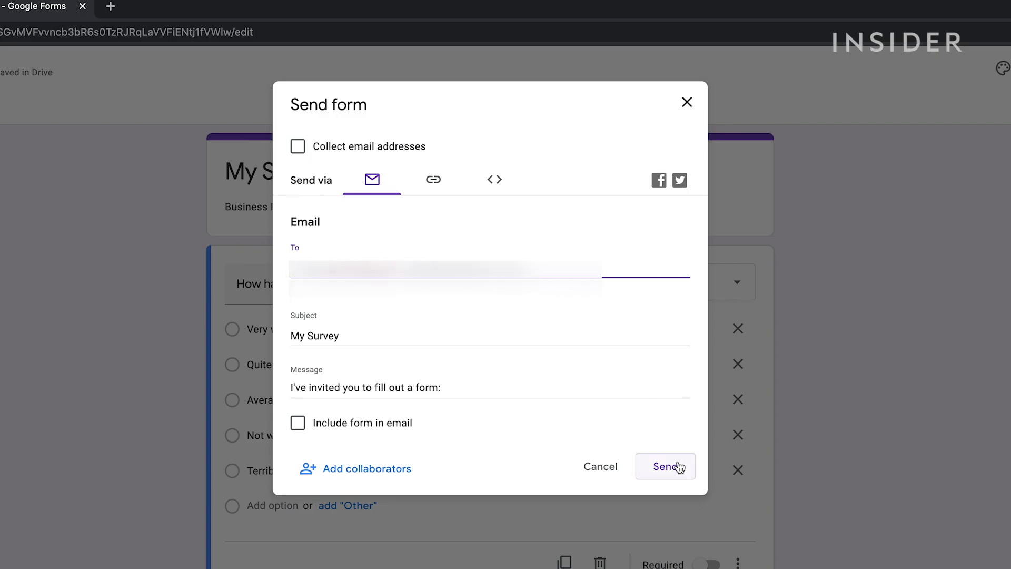
left_click(664, 466)
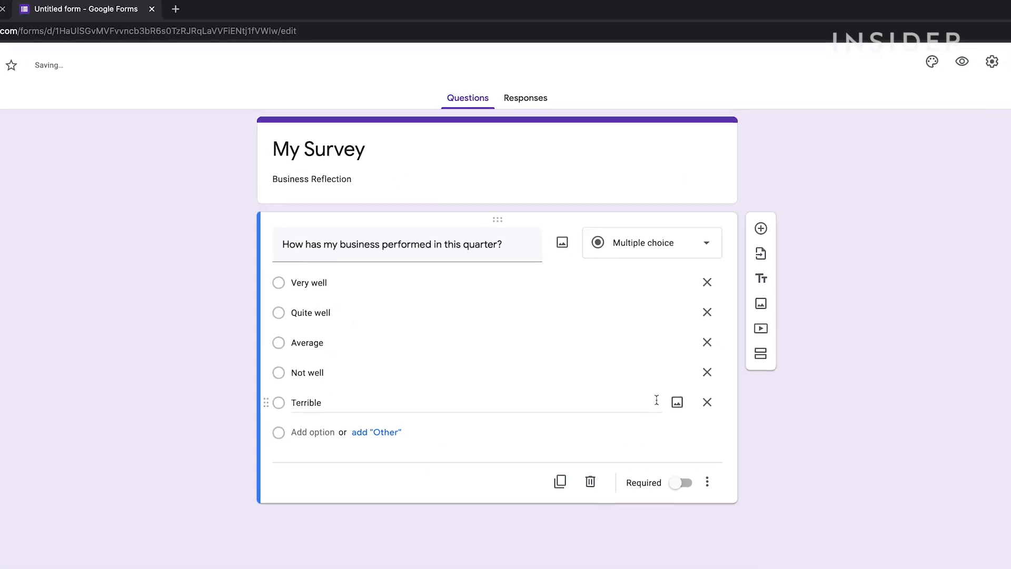